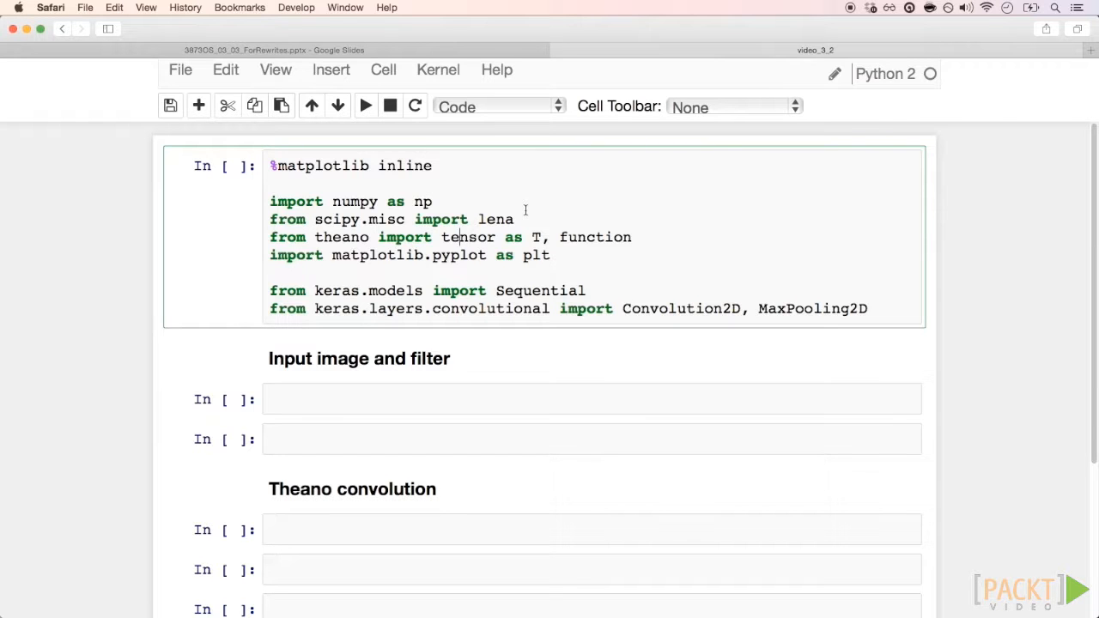
# Step: Run the imports cell (Theano backend warning) and plot the Lena image in grayscale
pyautogui.click(365, 106)
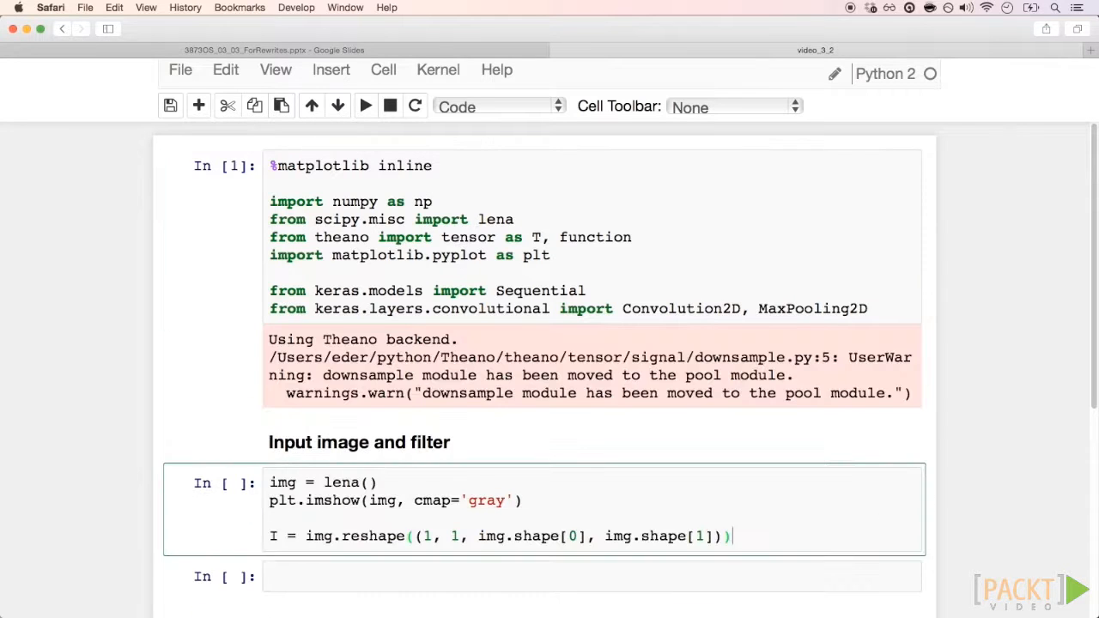
pyautogui.scroll(-3)
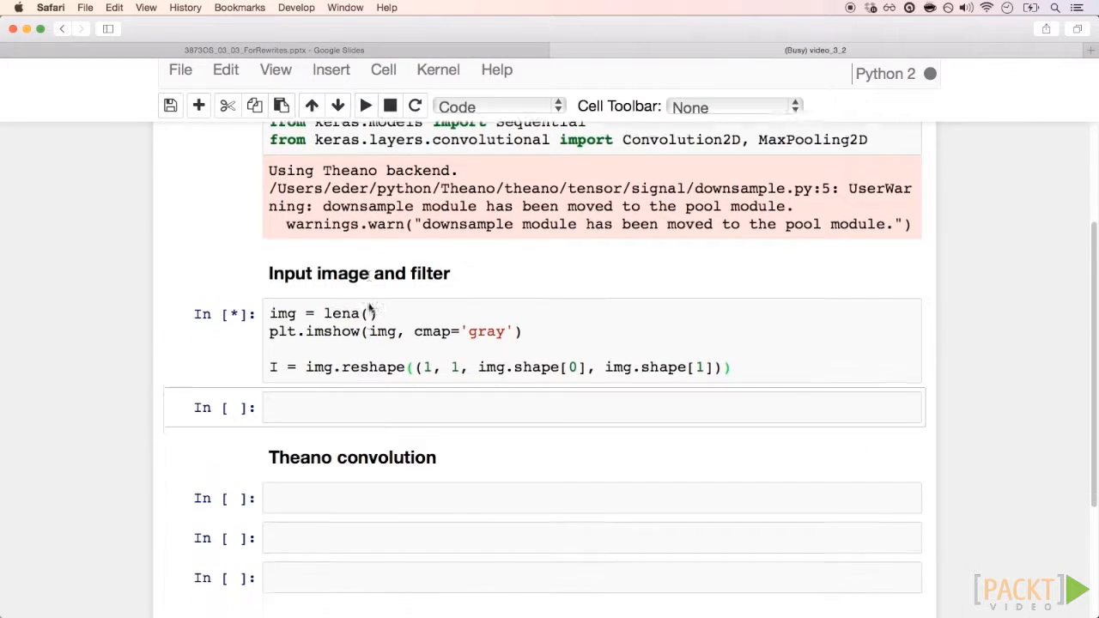
pyautogui.click(365, 105)
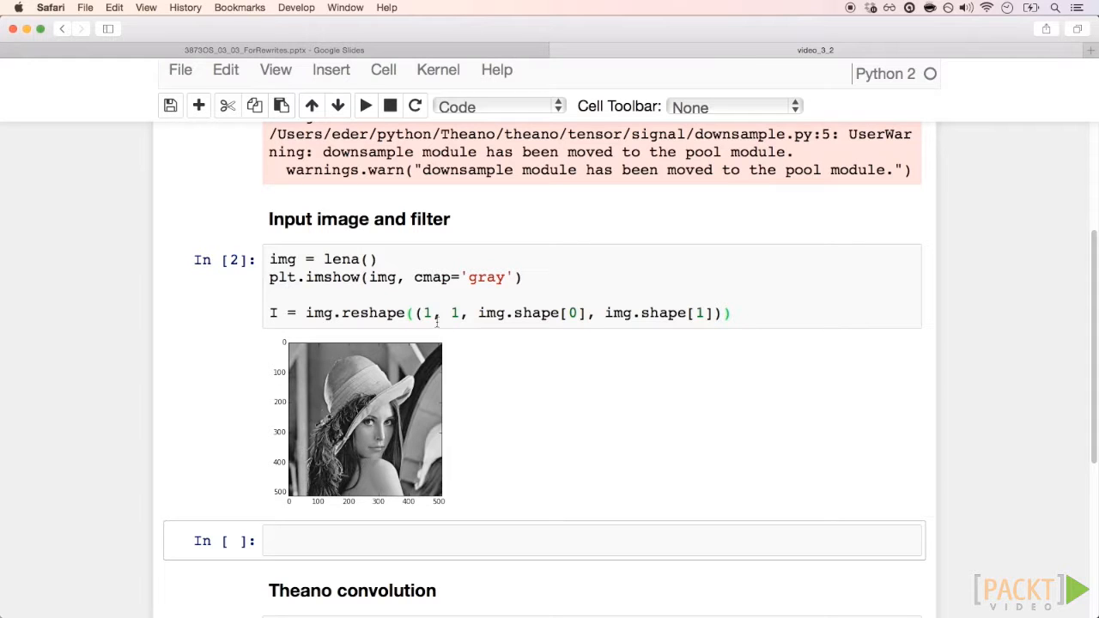
pyautogui.moveTo(477, 335)
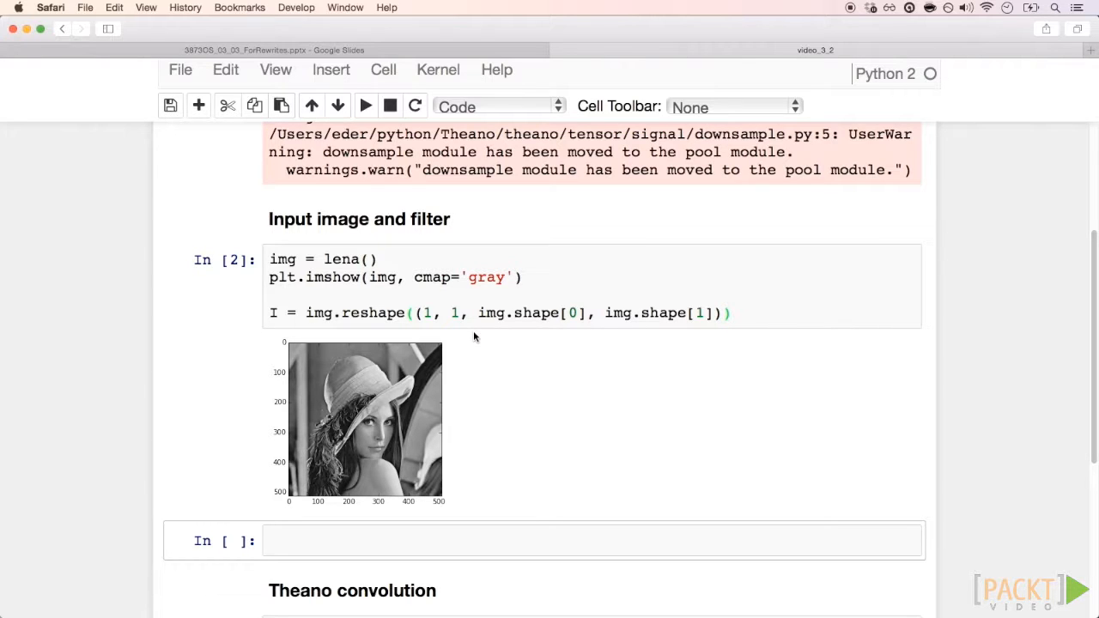
pyautogui.moveTo(490, 336)
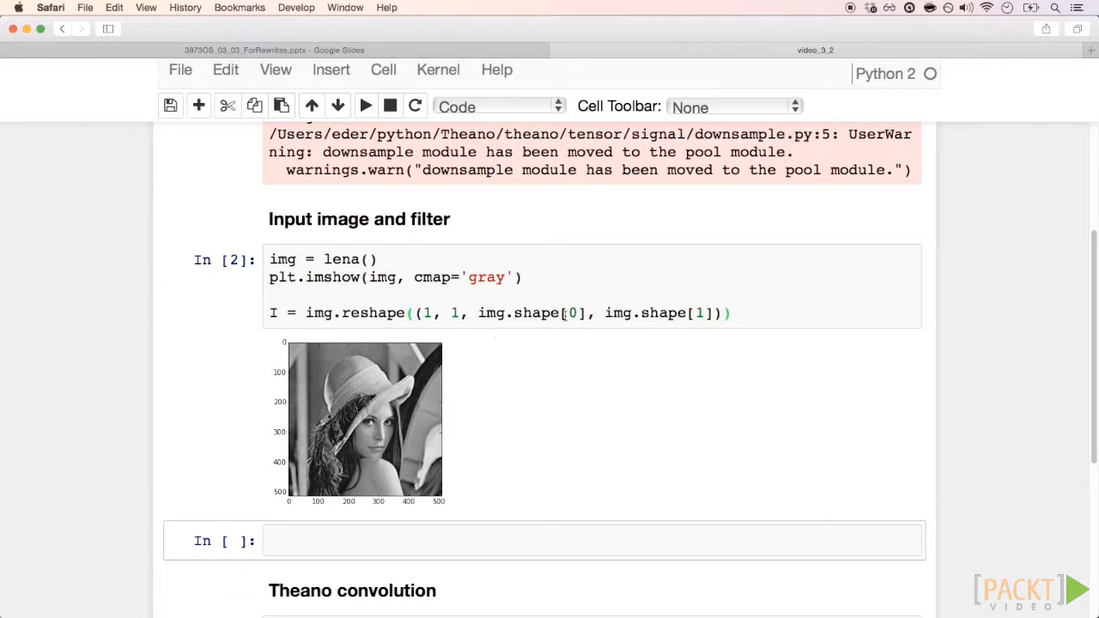
pyautogui.scroll(-3)
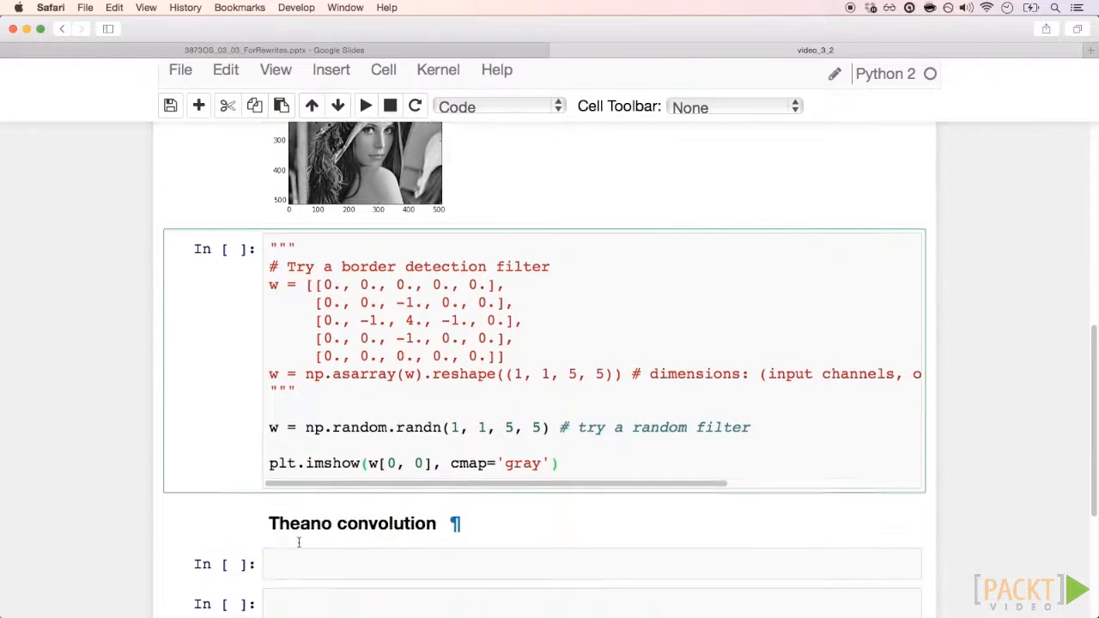
# Step: Run the filter cell to plot the random 5×5 filter w in grayscale
pyautogui.click(366, 106)
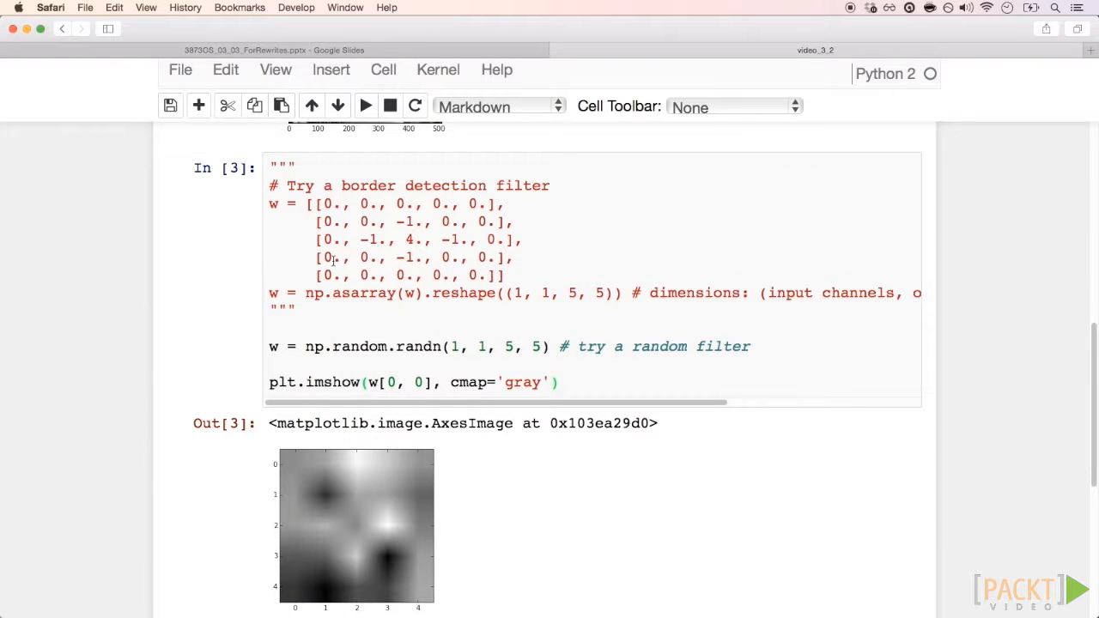
pyautogui.moveTo(253, 327)
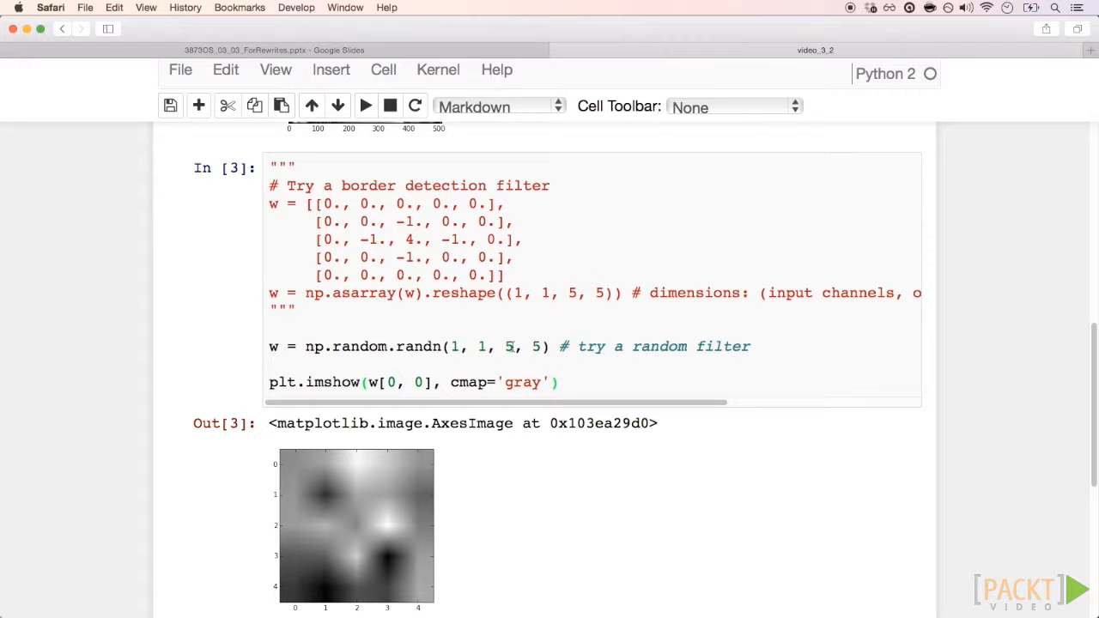
pyautogui.scroll(-3)
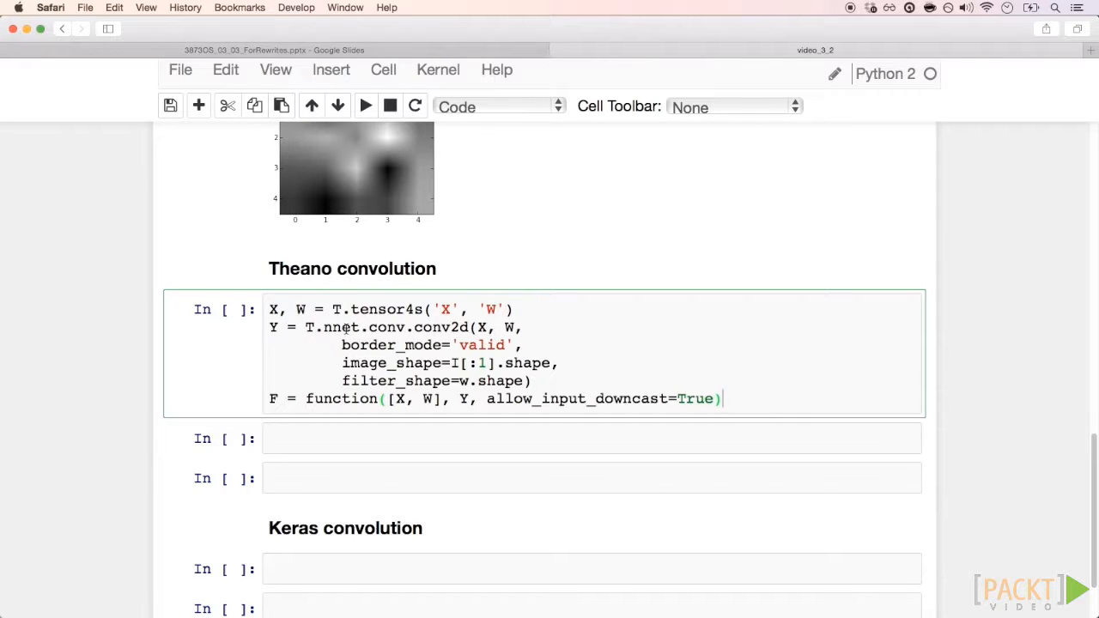
# Step: Compile the Theano conv2d function and check I.shape, which reads (1, 1, 512, 512)
pyautogui.moveTo(270, 327); pyautogui.dragTo(532, 380)
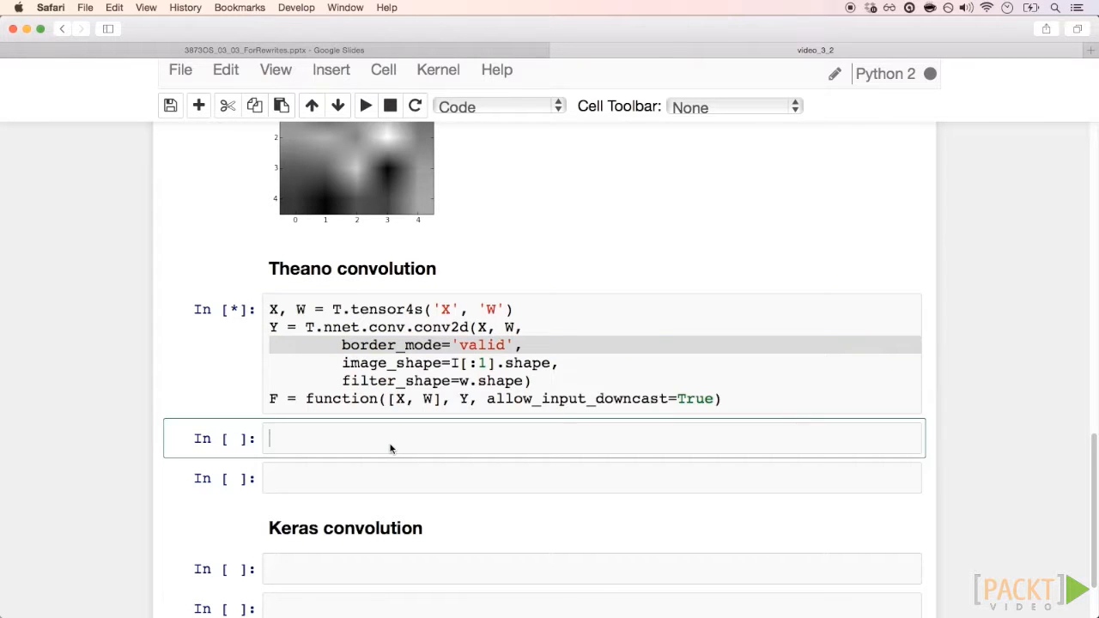
pyautogui.write('I.shape')
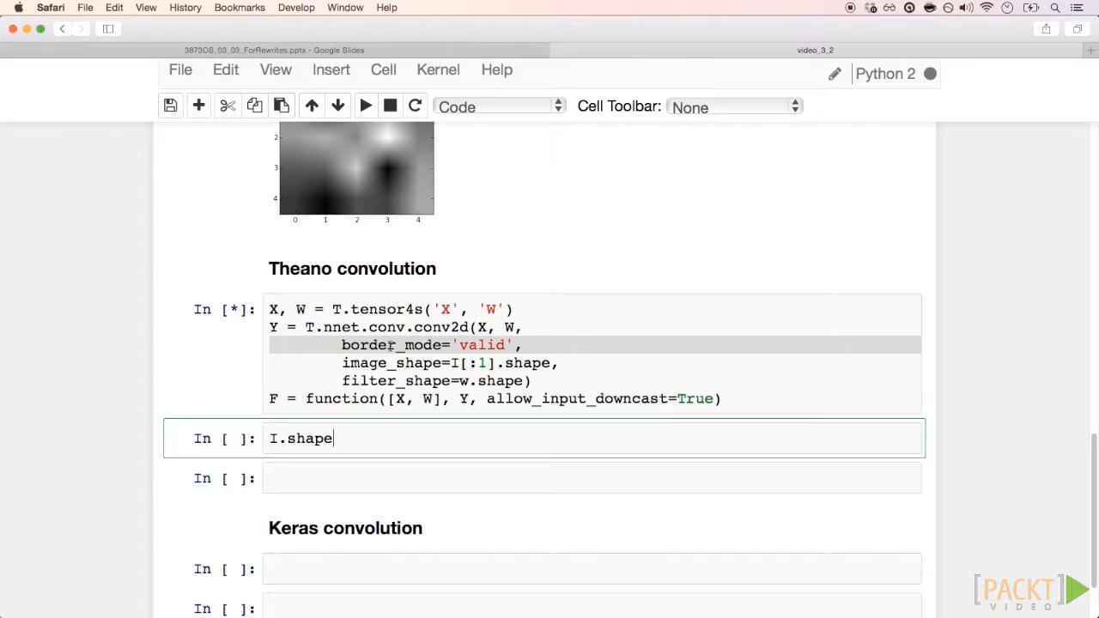
pyautogui.click(365, 106)
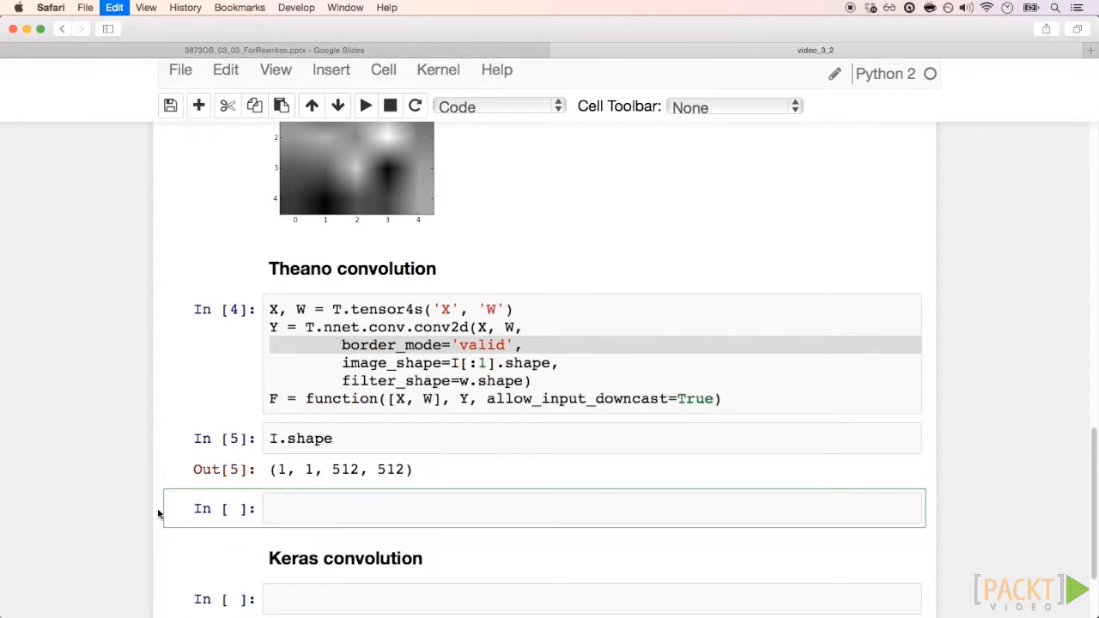
pyautogui.scroll(-3)
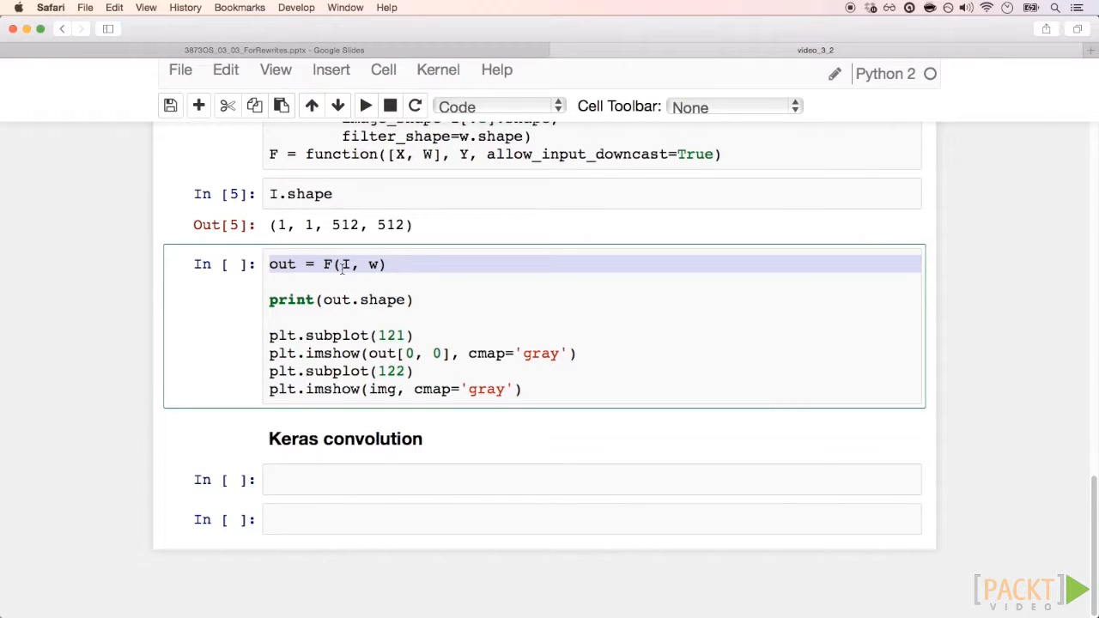
pyautogui.moveTo(315, 326)
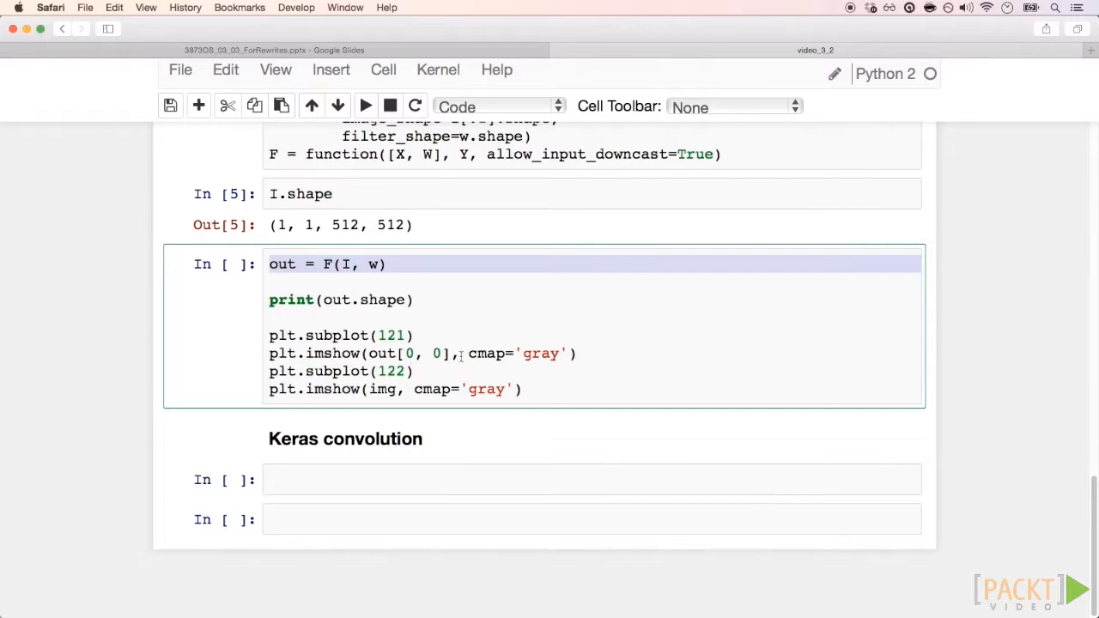
pyautogui.moveTo(420, 402)
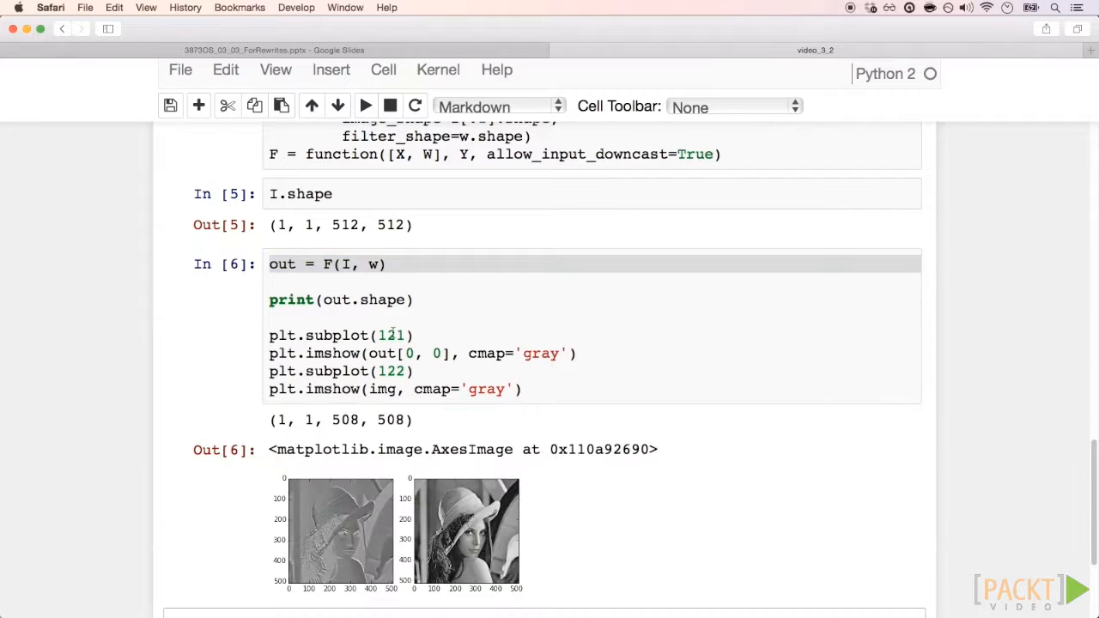
# Step: Scroll through the F(I, w) output: shape (1, 1, 508, 508) plotted beside Lena
pyautogui.scroll(-3)
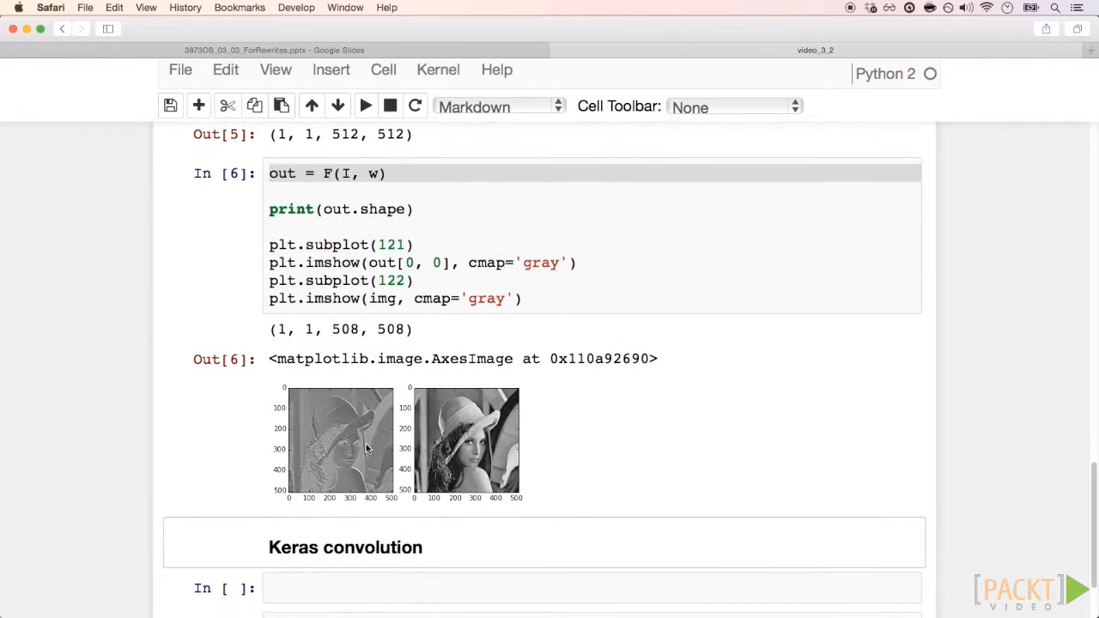
pyautogui.moveTo(364, 431)
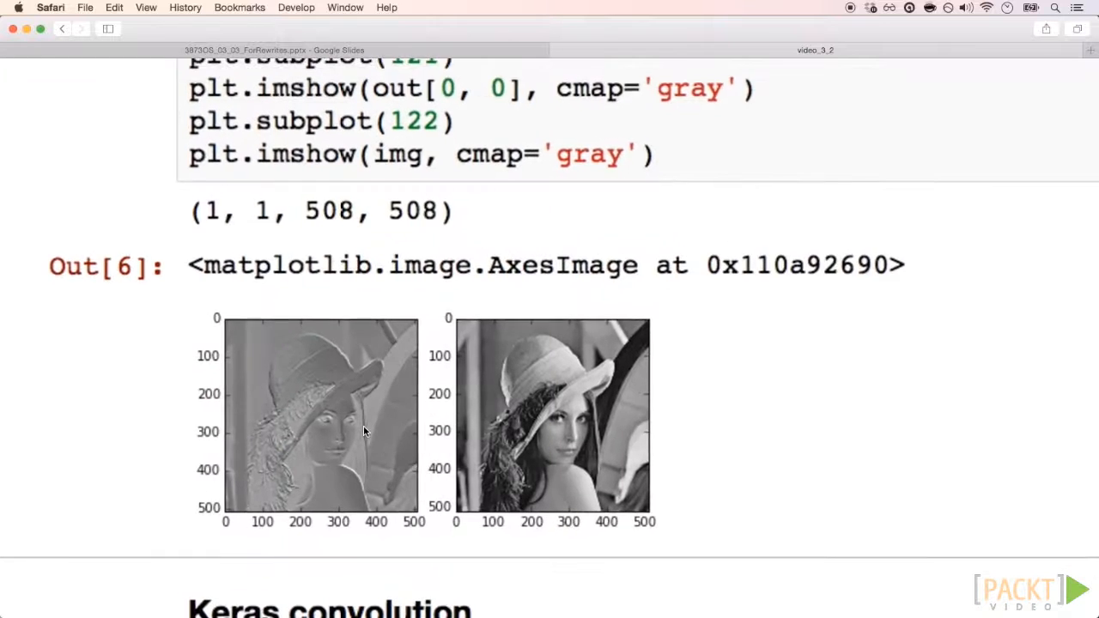
pyautogui.scroll(3)
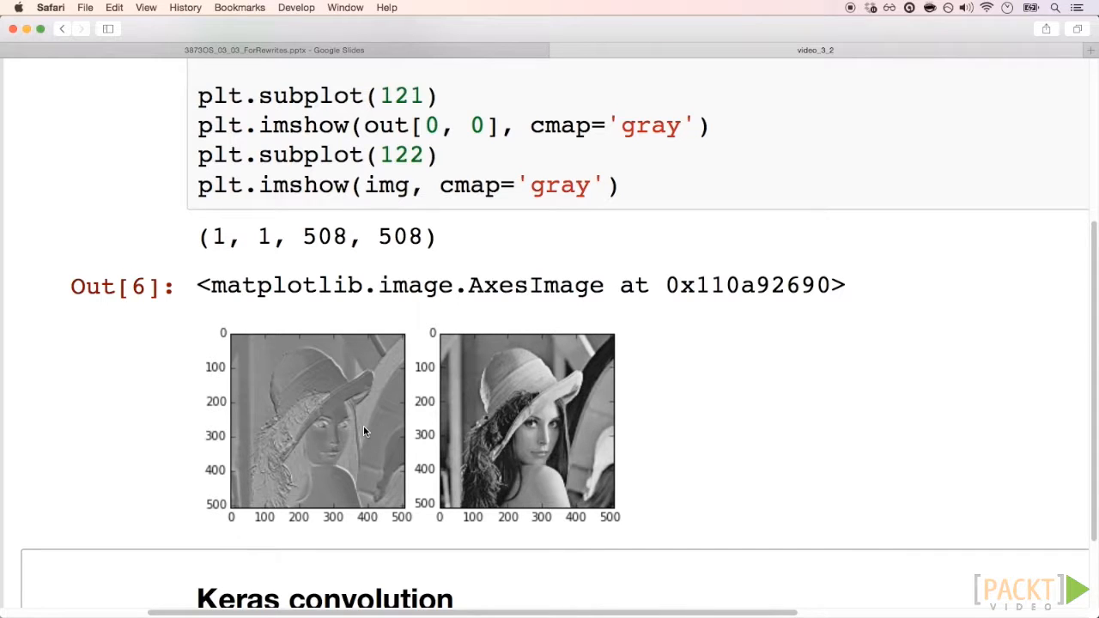
pyautogui.scroll(-3)
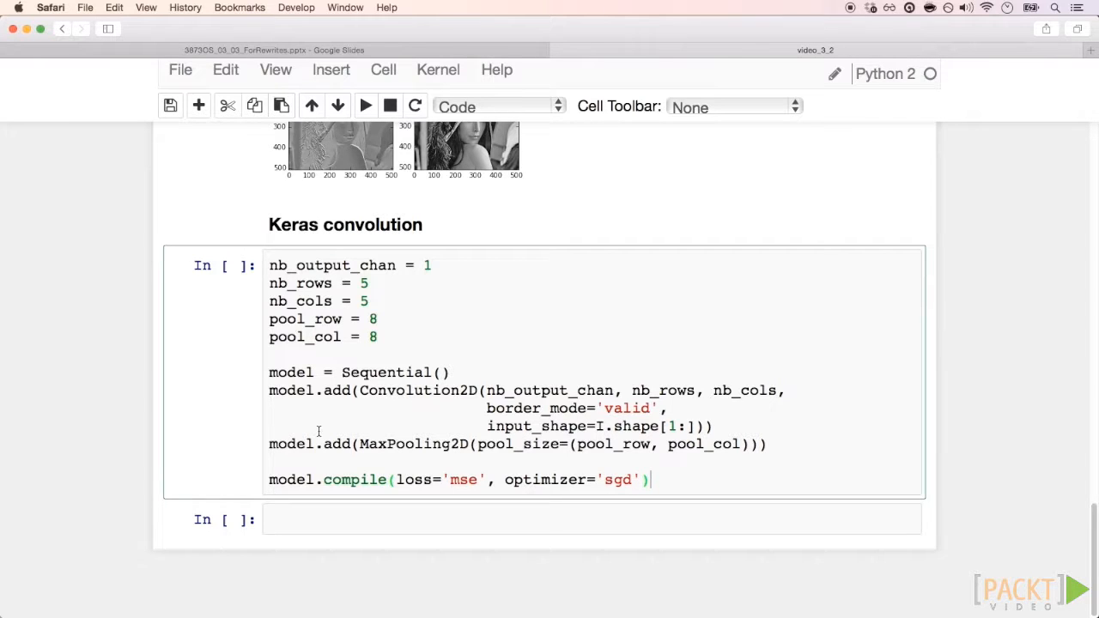
pyautogui.moveTo(331, 422)
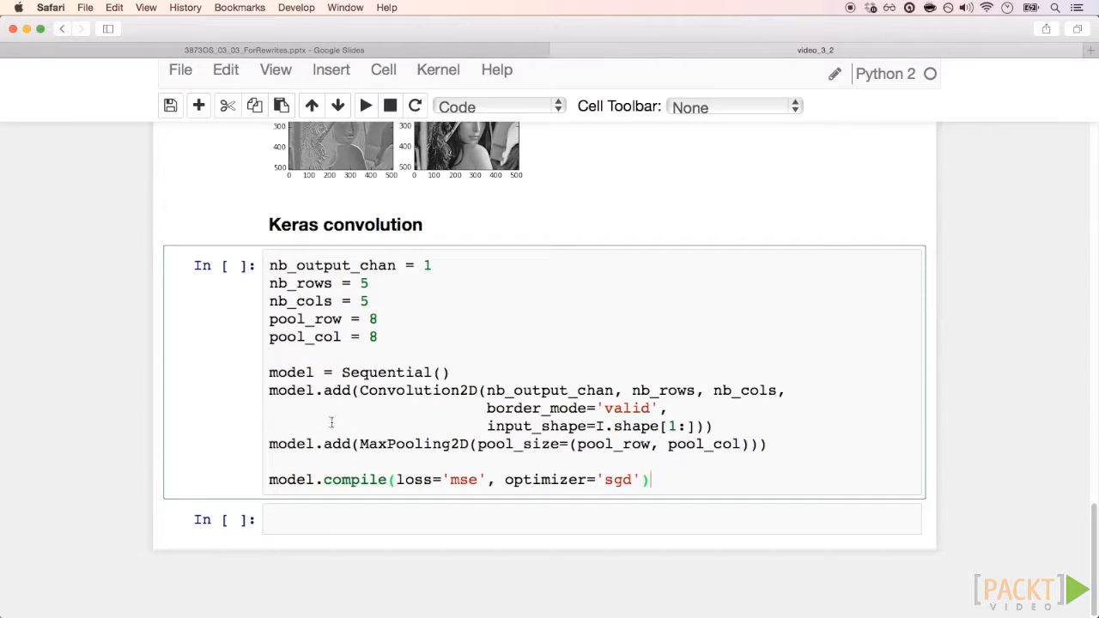
pyautogui.moveTo(389, 459)
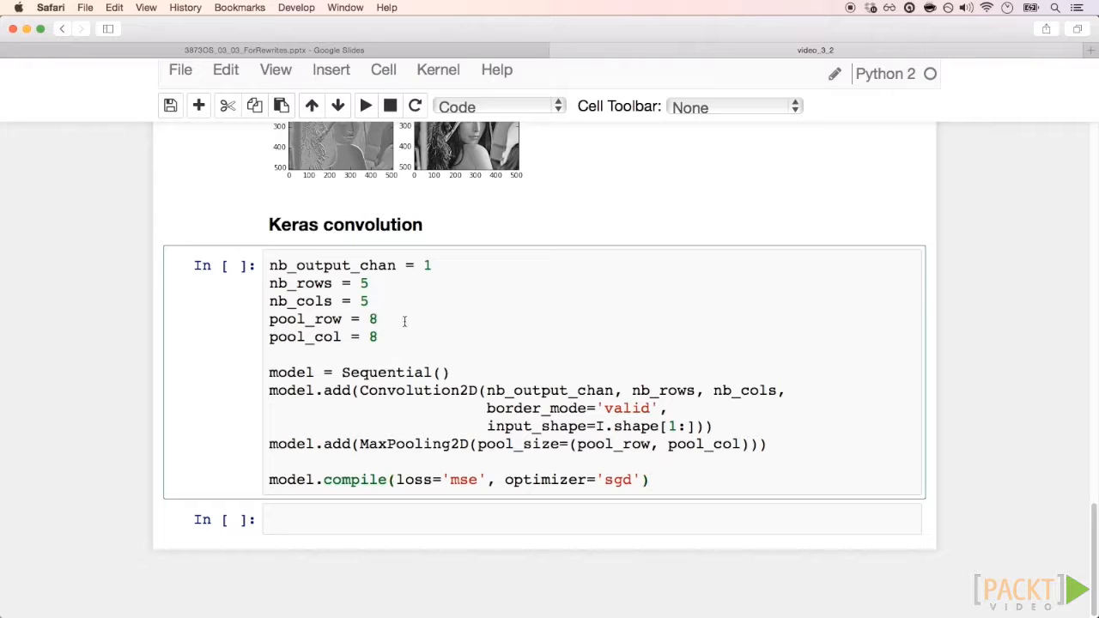
# Step: Run the Keras Sequential model cell with 5×5 convolution and 8×8 max pooling
pyautogui.click(377, 319)
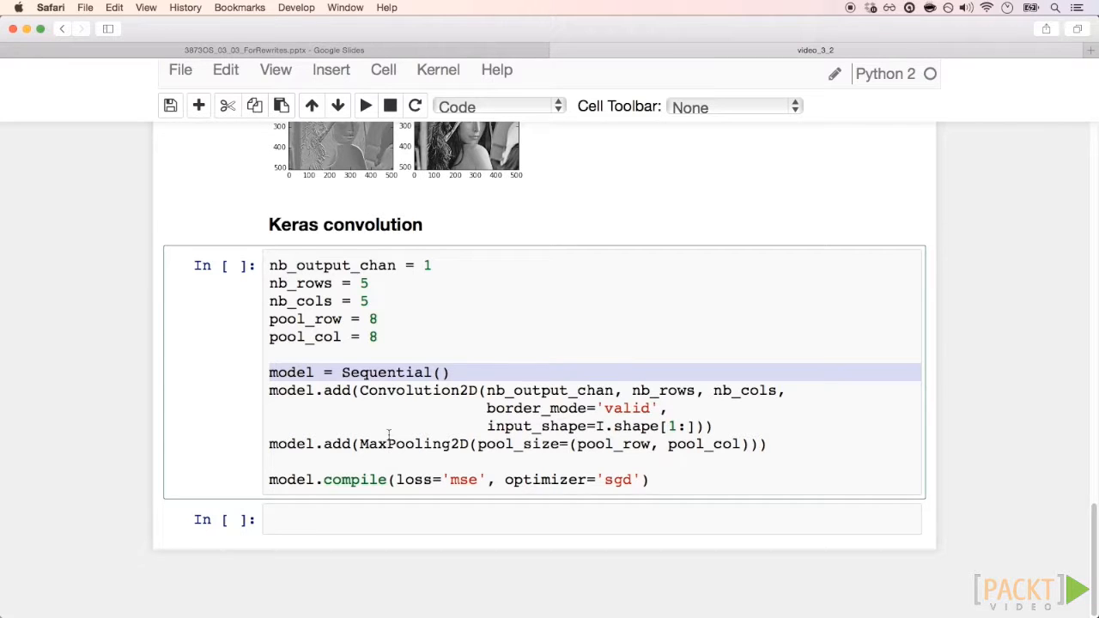
pyautogui.moveTo(417, 413)
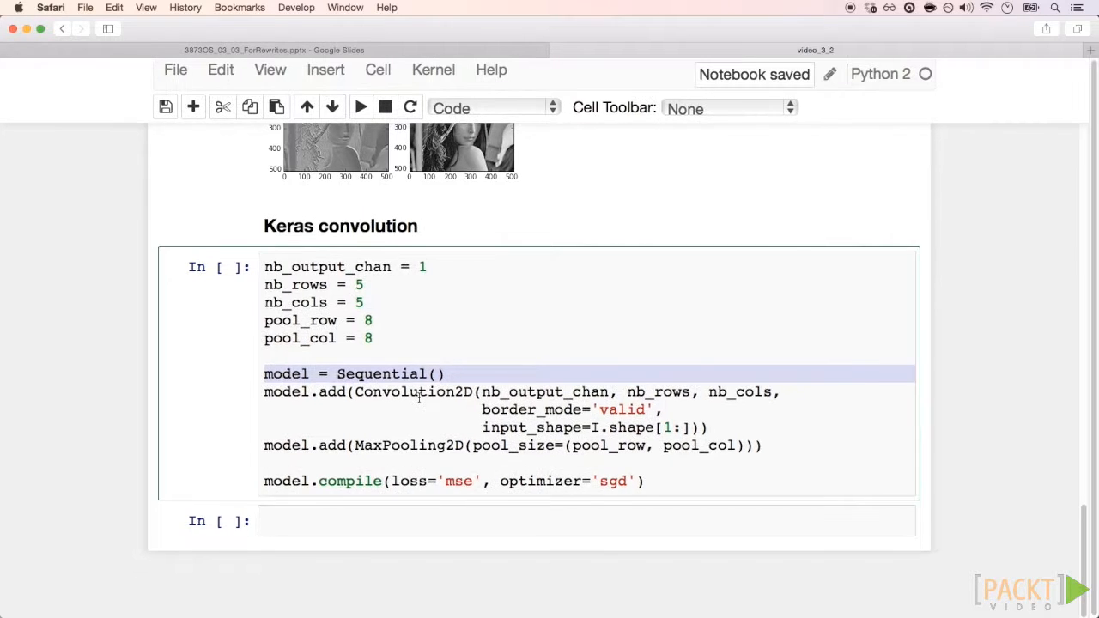
pyautogui.click(361, 107)
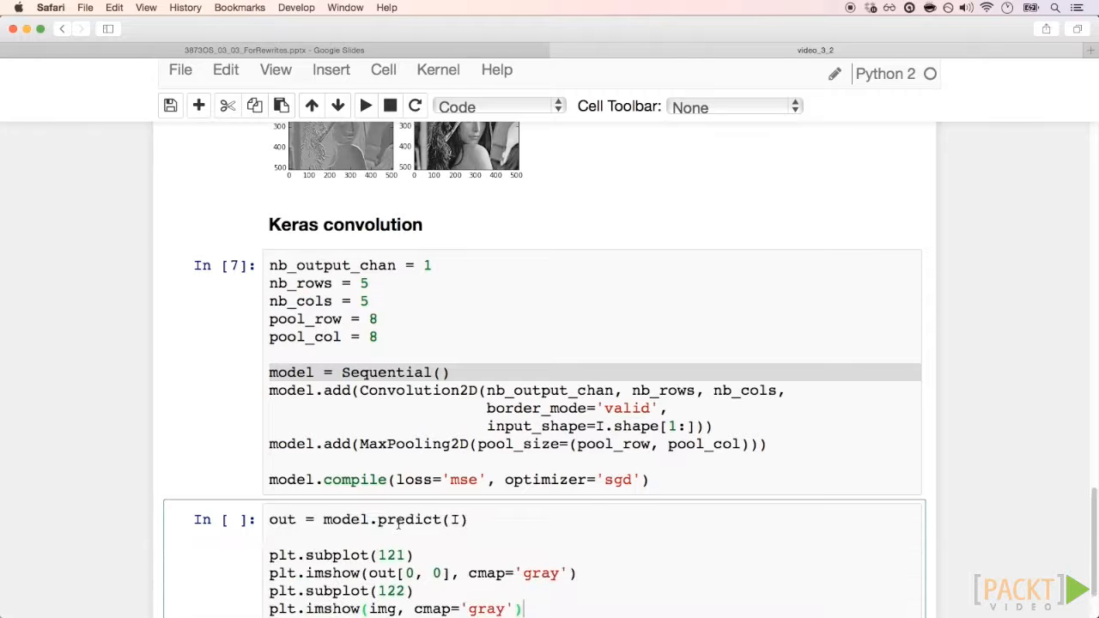
# Step: Run model.predict(I) and plot the pooled Keras output beside the original image
pyautogui.scroll(3)
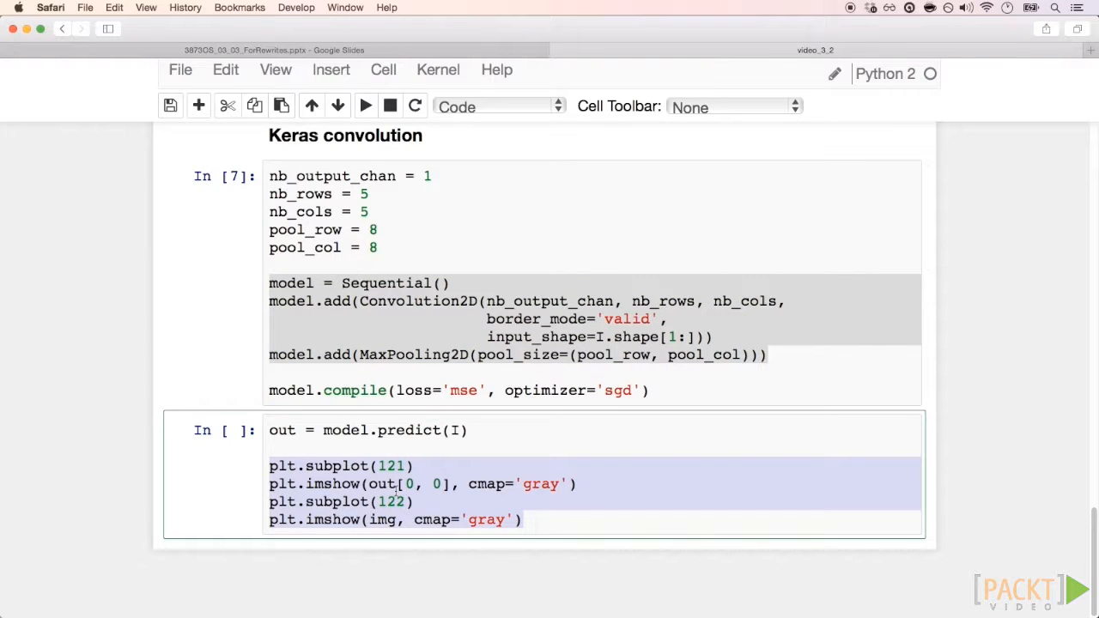
pyautogui.click(365, 105)
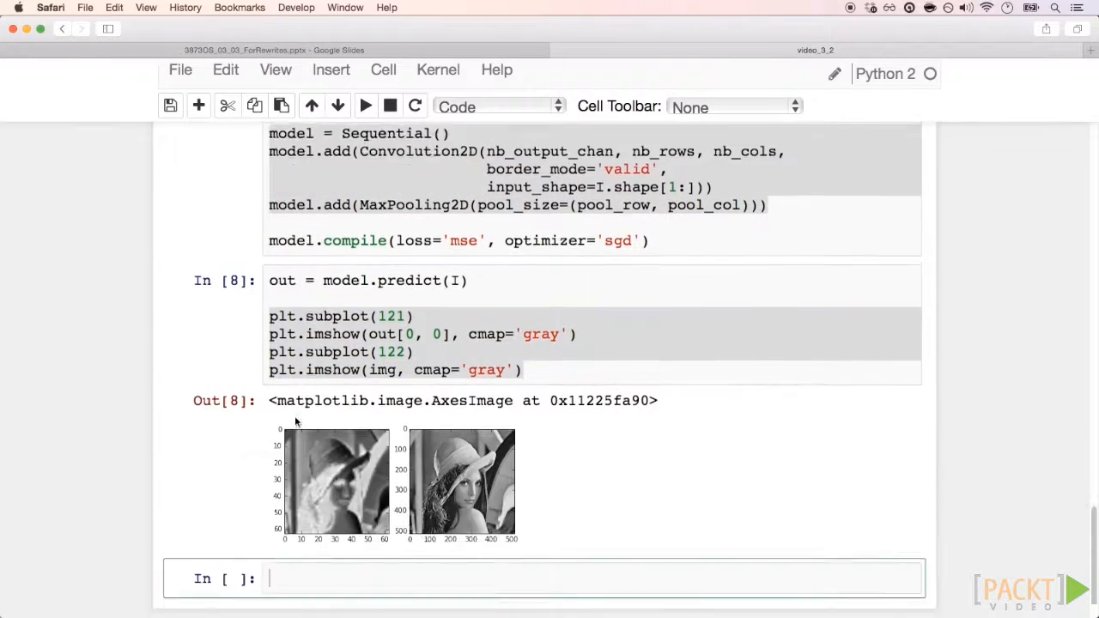